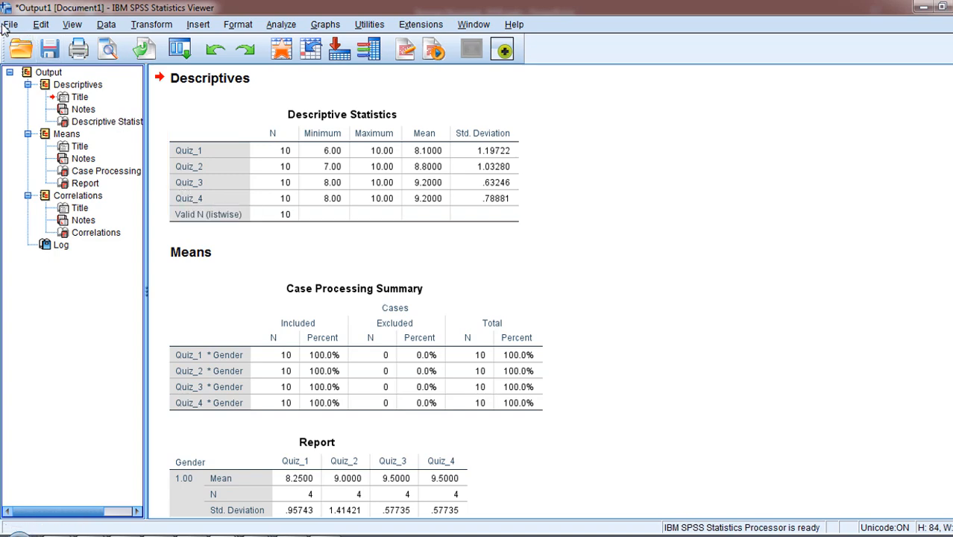
- Open the File menu in the SPSS Viewer
{"action": "left_click", "coordinate": [10, 24]}
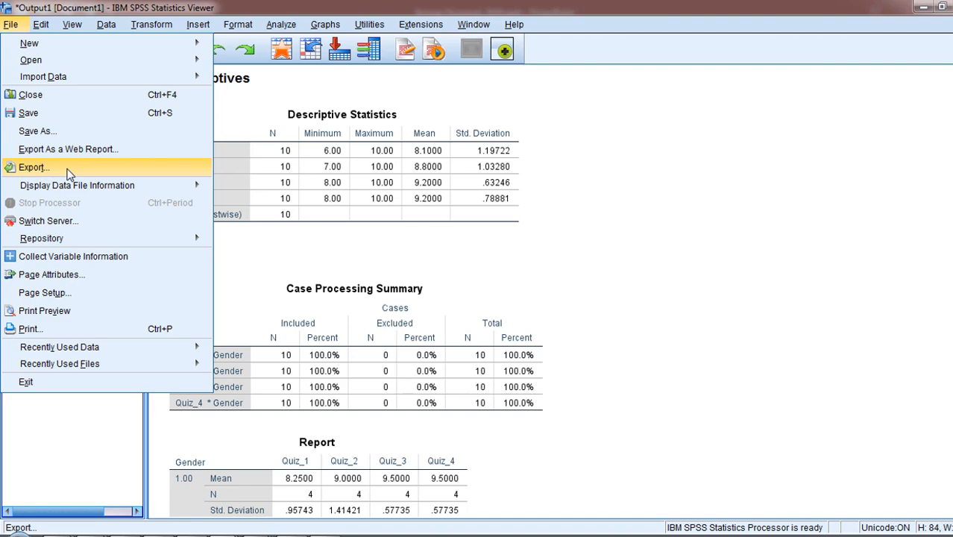
- Export all visible output to D:\Desktop\SPSS\Output.doc and open the file
{"action": "left_click", "coordinate": [33, 167]}
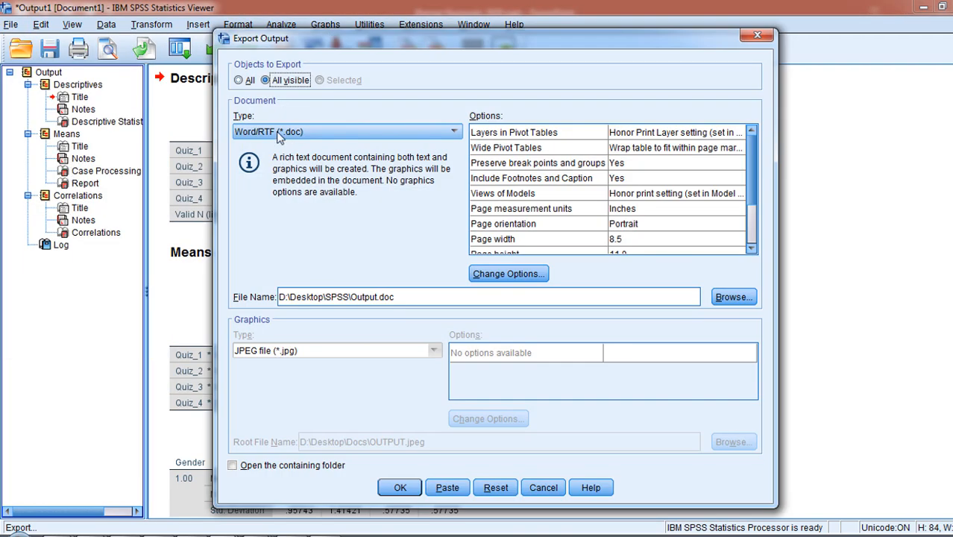
{"action": "mouse_move", "coordinate": [262, 139]}
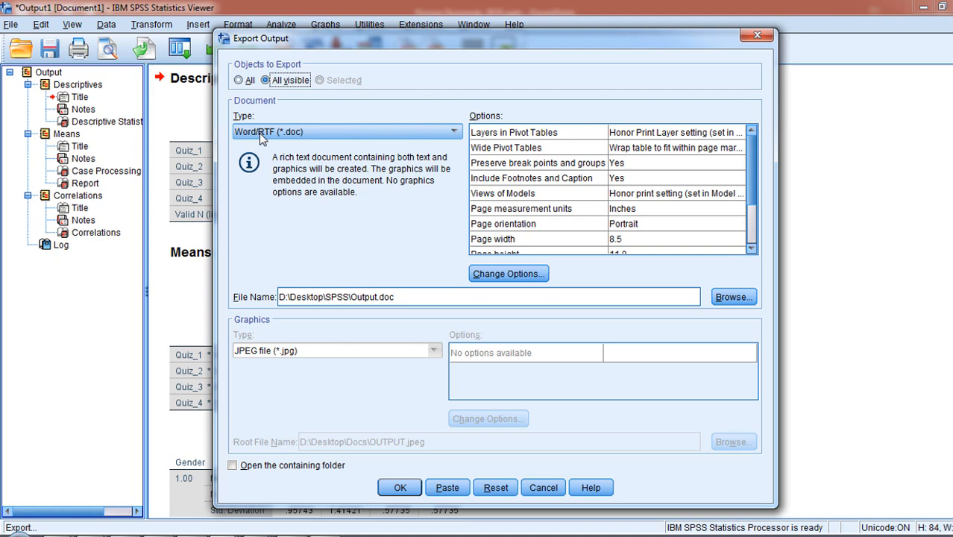
{"action": "mouse_move", "coordinate": [283, 97]}
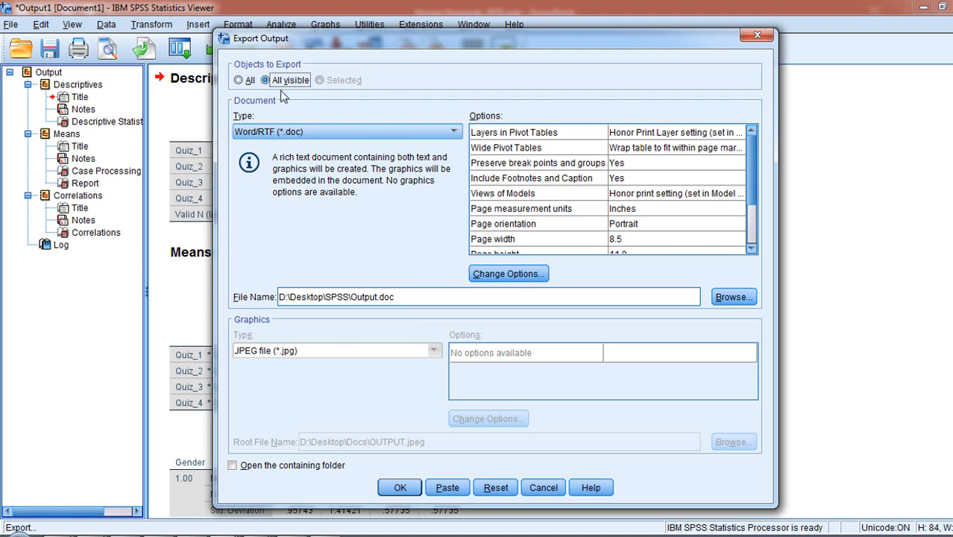
{"action": "mouse_move", "coordinate": [302, 89]}
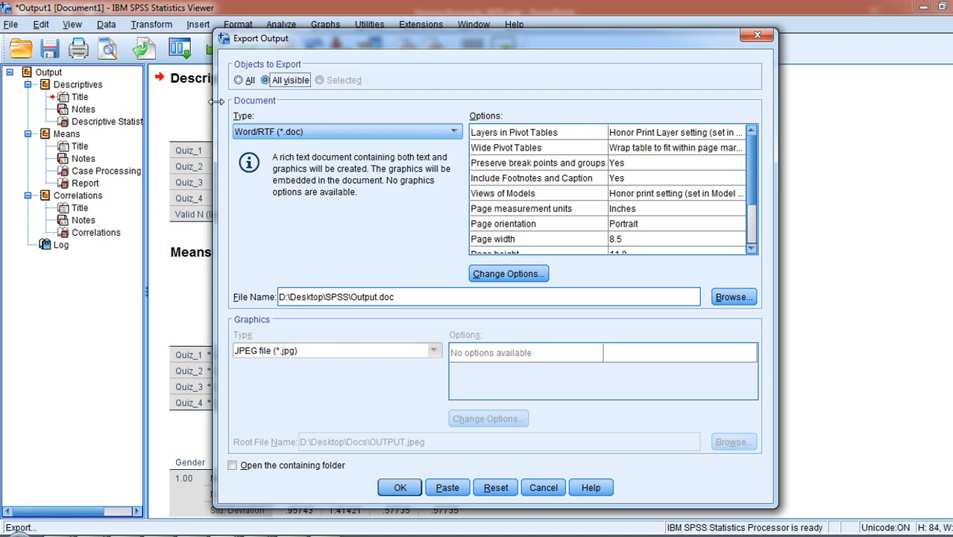
{"action": "mouse_move", "coordinate": [254, 110]}
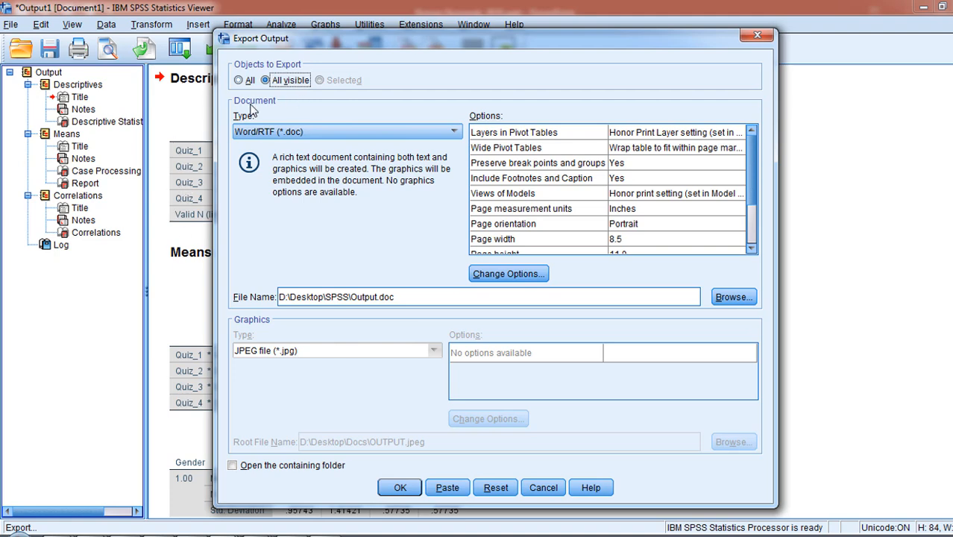
{"action": "mouse_move", "coordinate": [286, 114]}
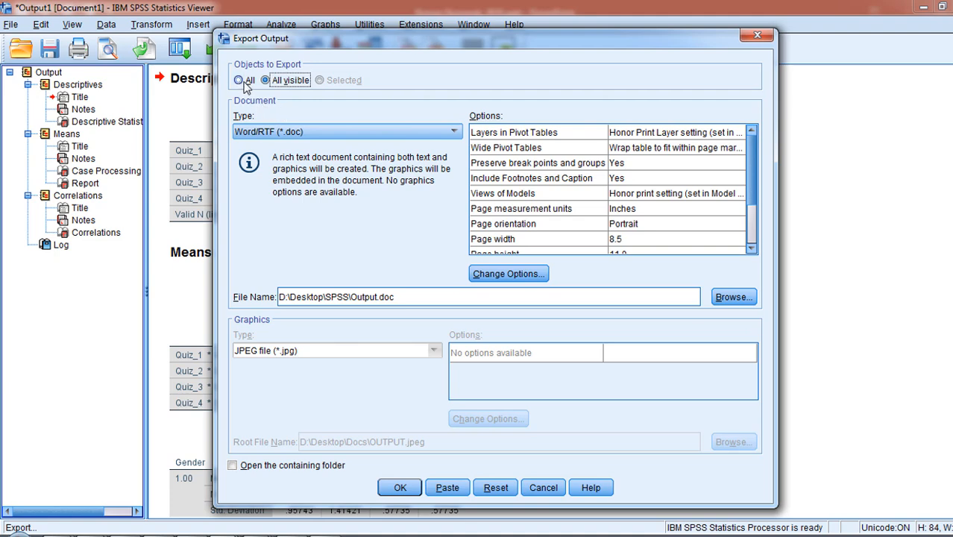
{"action": "mouse_move", "coordinate": [291, 89]}
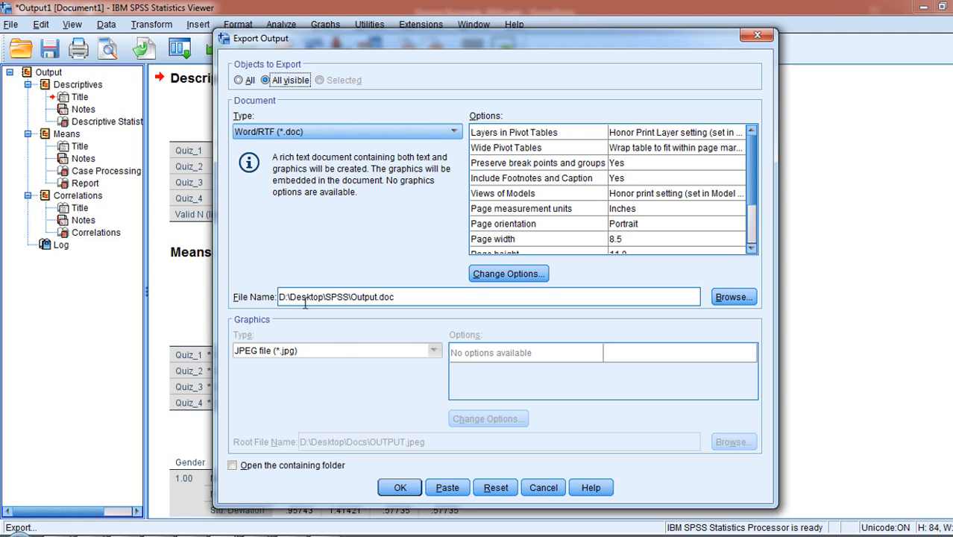
{"action": "mouse_move", "coordinate": [320, 304]}
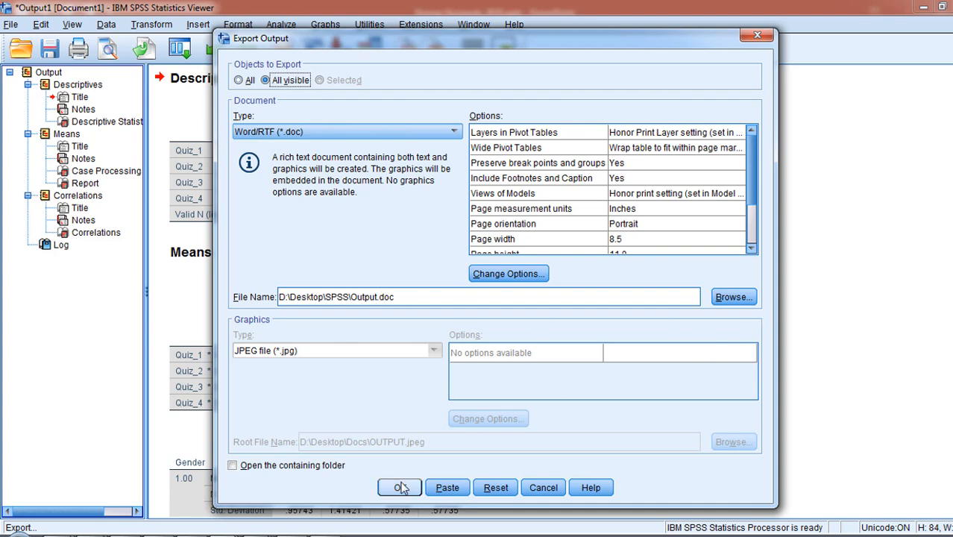
{"action": "left_click", "coordinate": [399, 488]}
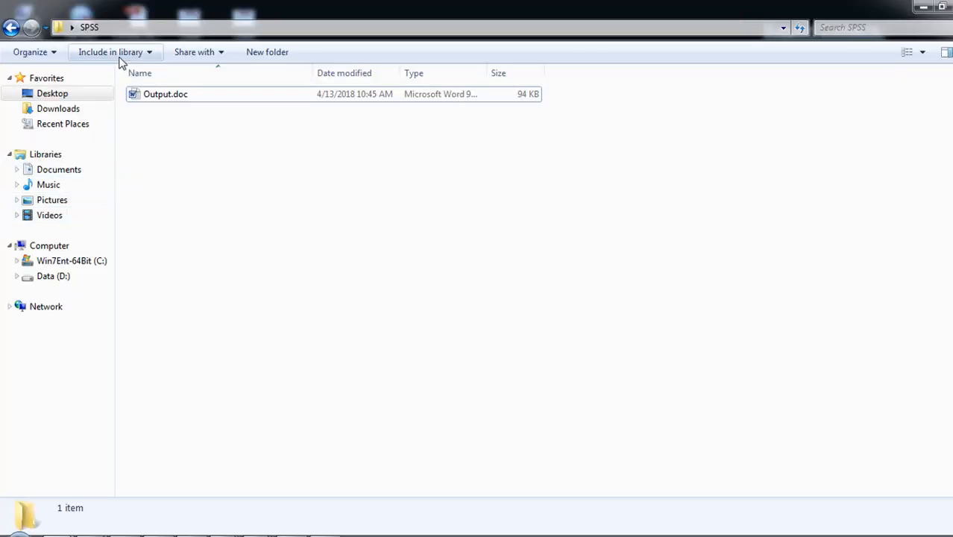
{"action": "mouse_move", "coordinate": [165, 103]}
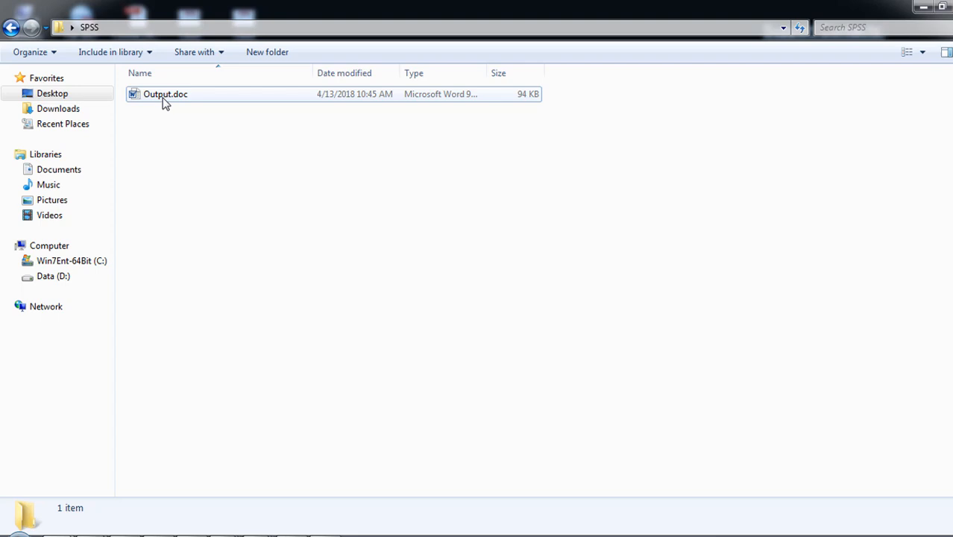
{"action": "double_click", "coordinate": [165, 94]}
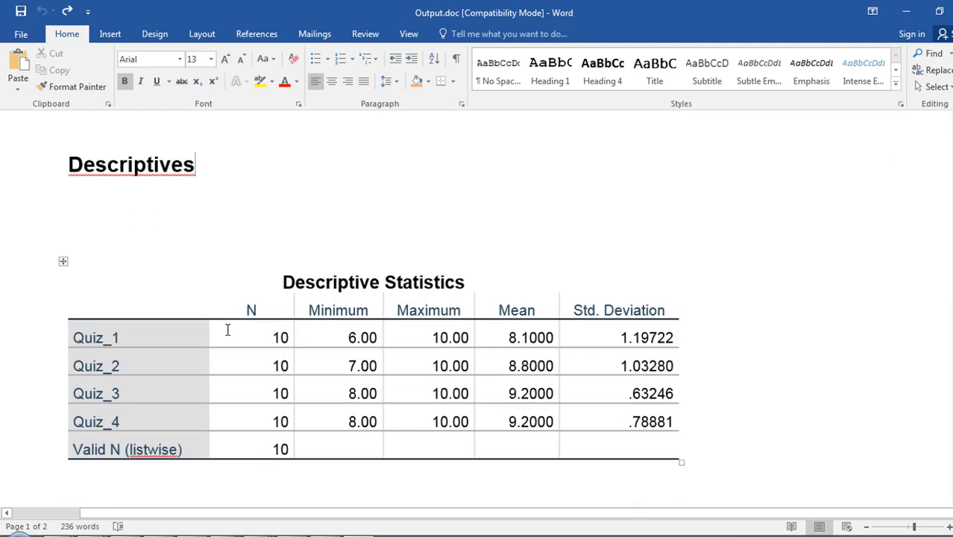
- Select the Descriptive Statistics table and view its Layout options before returning to Home
{"action": "left_click", "coordinate": [388, 337]}
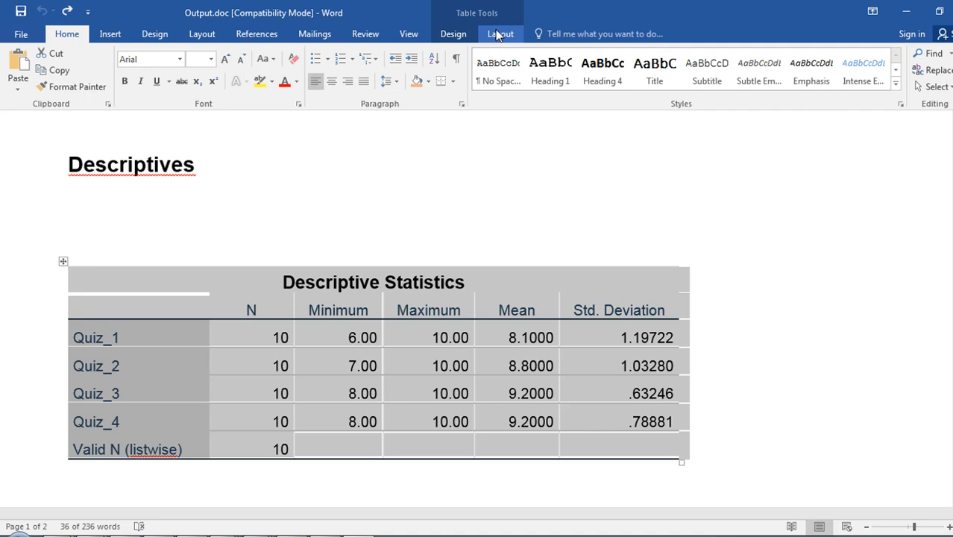
{"action": "left_click", "coordinate": [500, 33]}
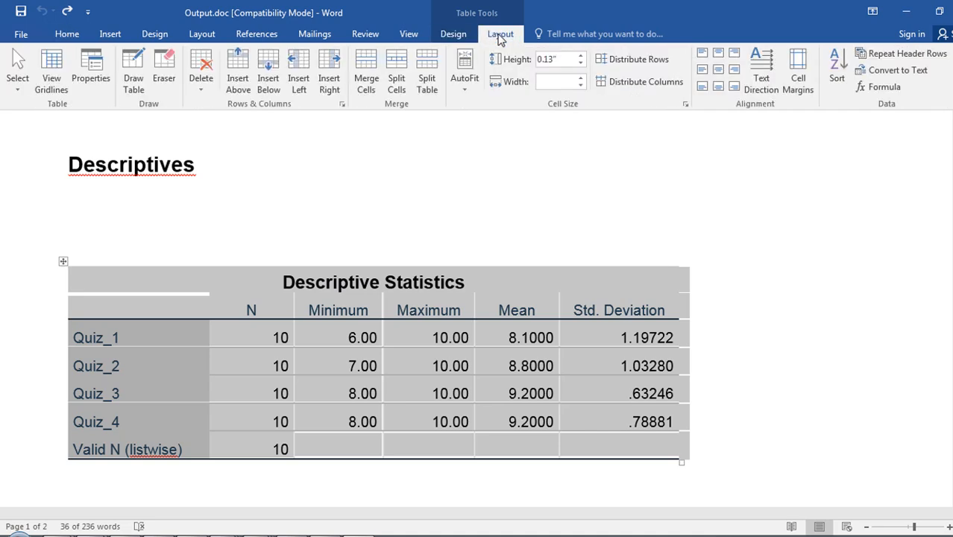
{"action": "mouse_move", "coordinate": [360, 64]}
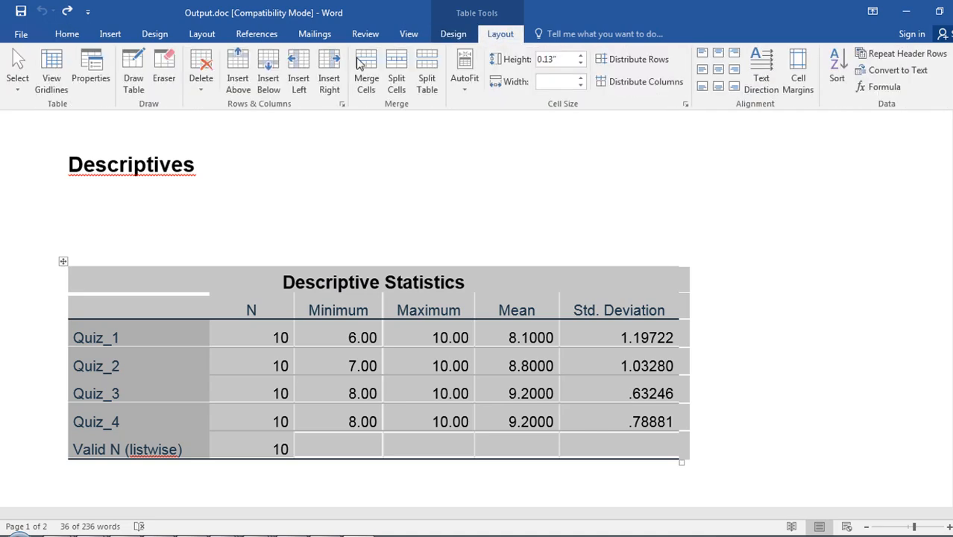
{"action": "left_click", "coordinate": [67, 34]}
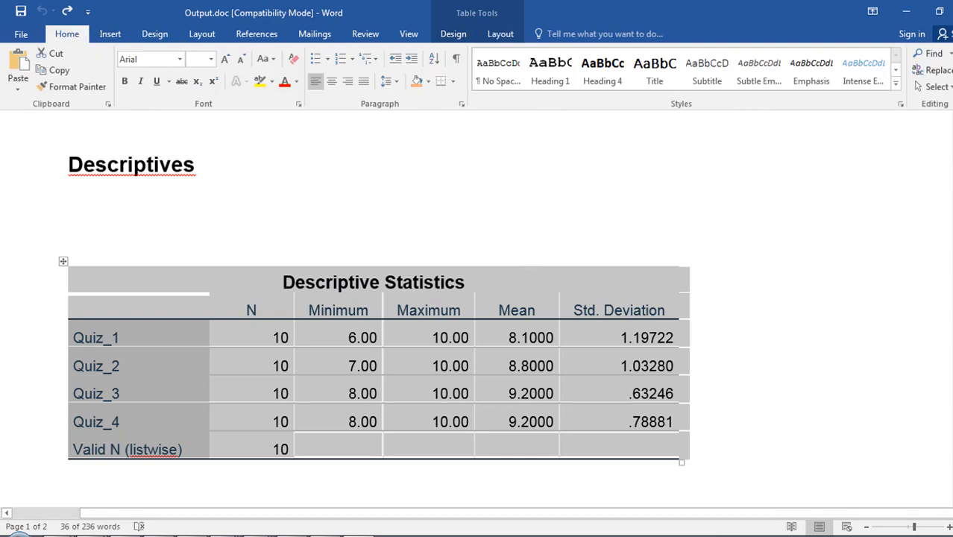
- Scroll to the Correlations table and open the orange shading choices for the Quiz_1 rows
{"action": "scroll", "scroll_direction": "down", "scroll_amount": 3}
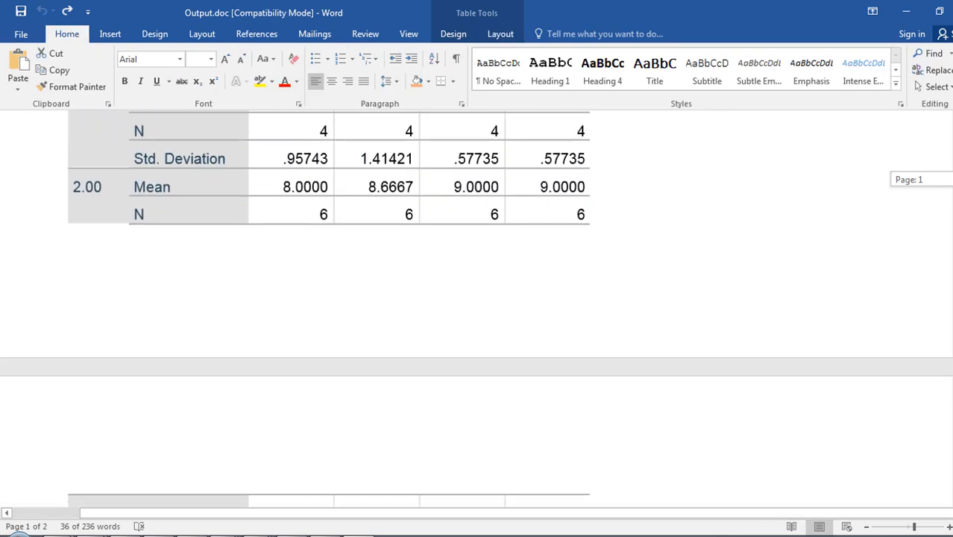
{"action": "scroll", "scroll_direction": "down", "scroll_amount": 3}
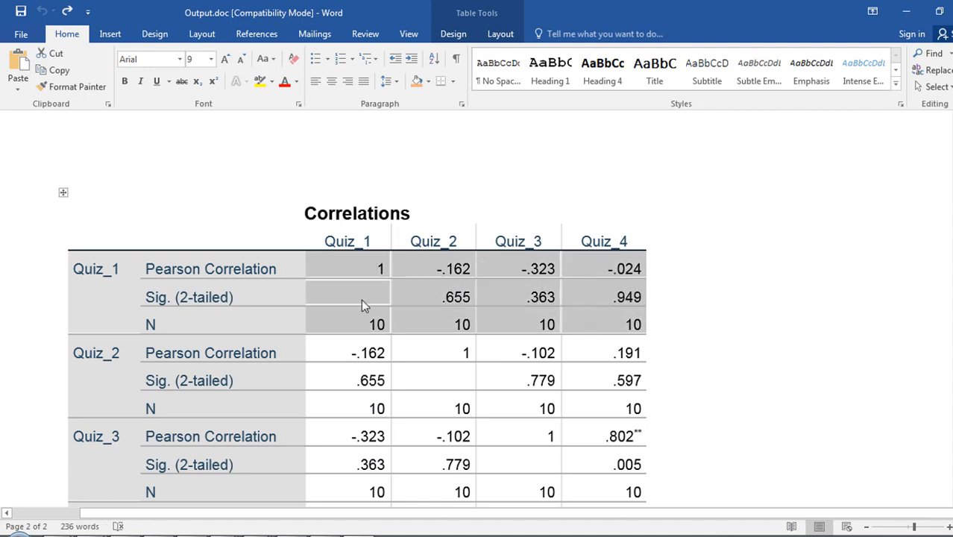
{"action": "mouse_move", "coordinate": [420, 81]}
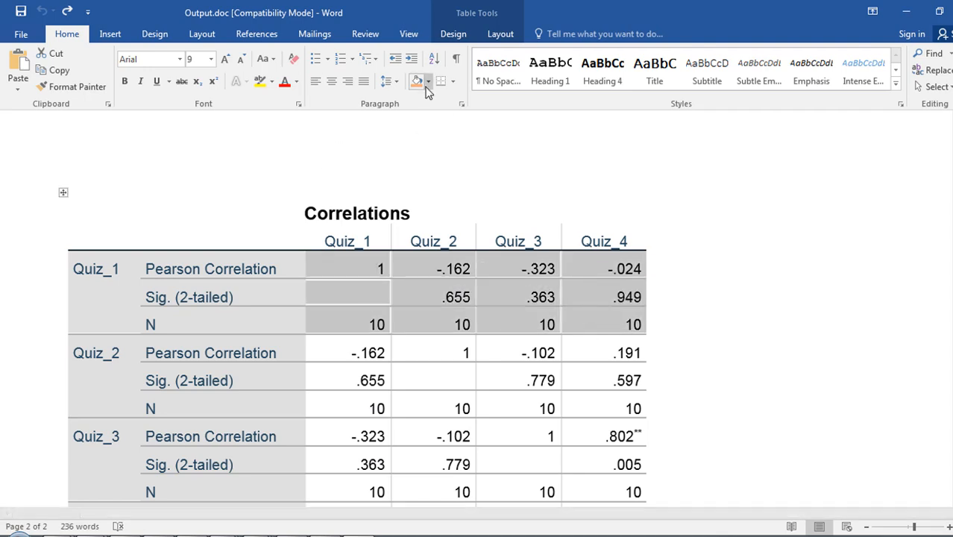
{"action": "left_click", "coordinate": [428, 81]}
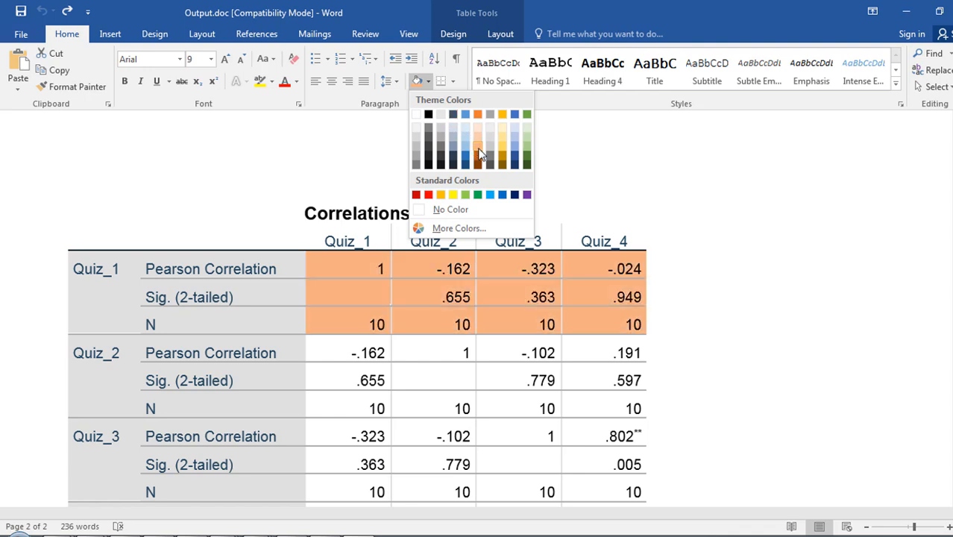